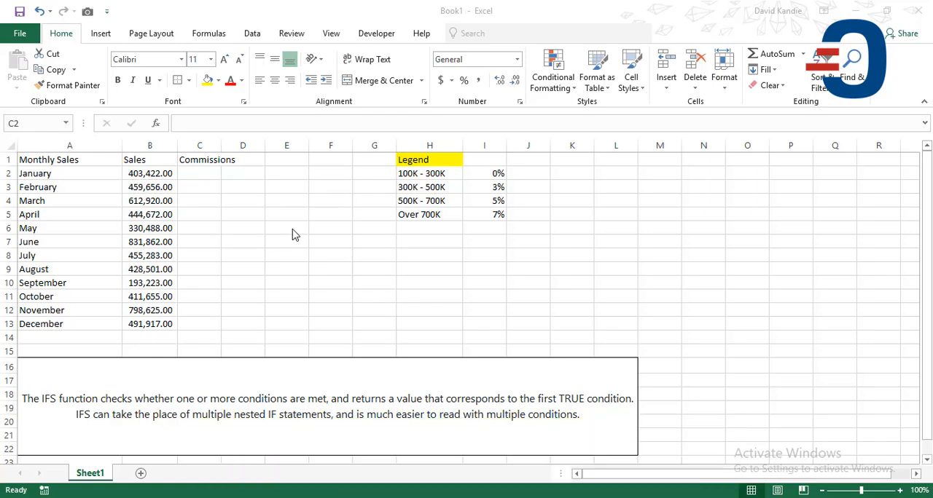
# Review January's sales and the tier legend, then select commissions cell C2 for the IFS formula.
pyautogui.click(205, 179)
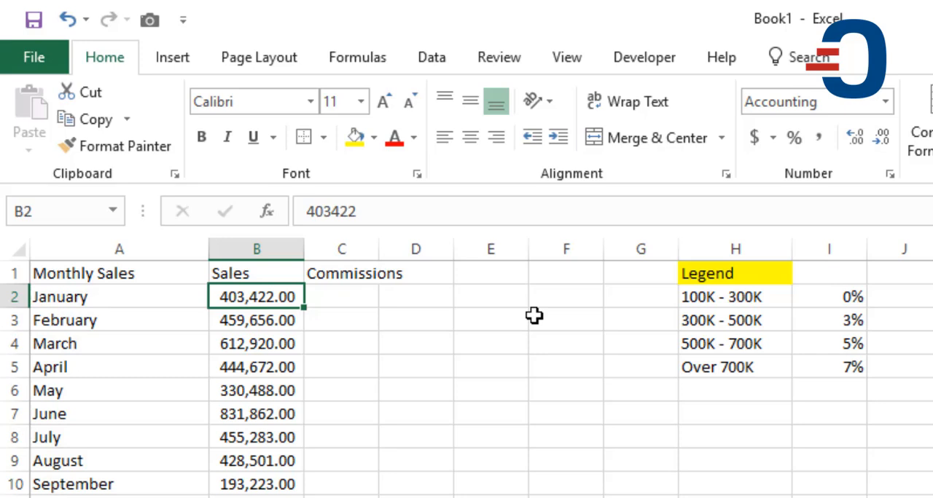
pyautogui.moveTo(696, 274)
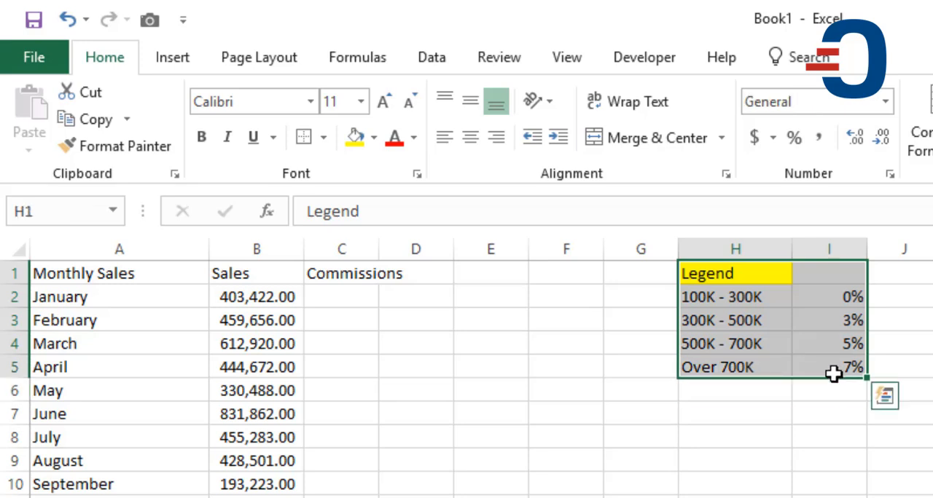
pyautogui.click(735, 297)
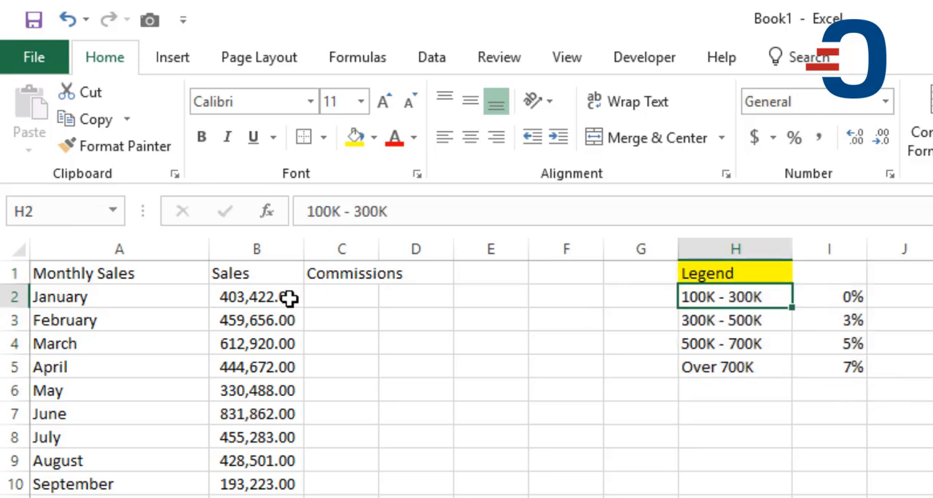
pyautogui.moveTo(277, 355)
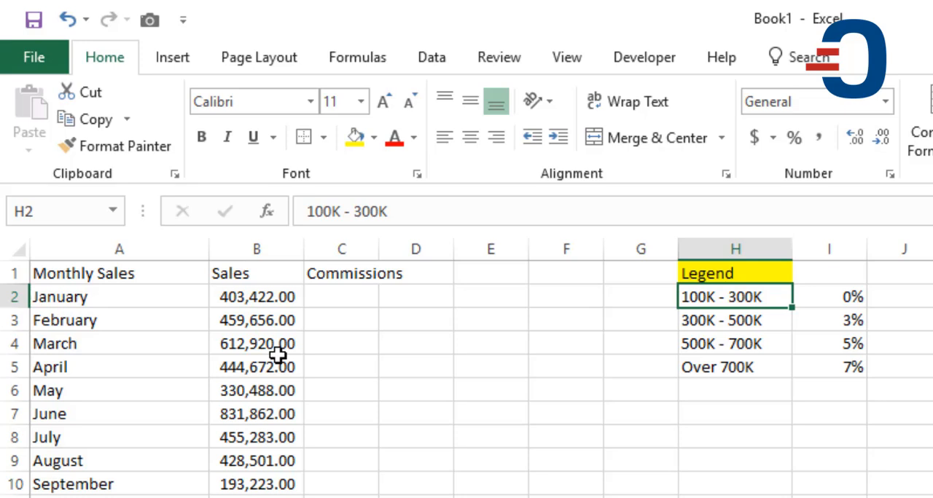
pyautogui.click(734, 367)
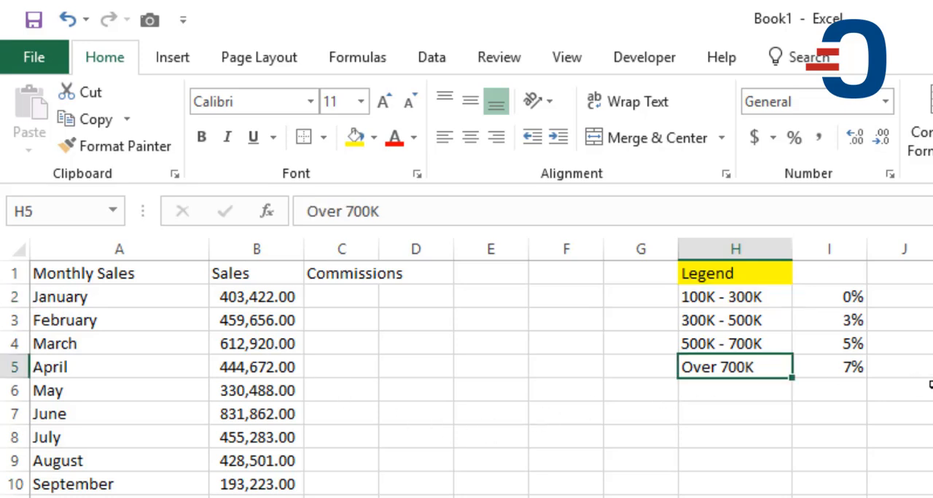
pyautogui.click(851, 367)
pyautogui.write('=IFS(')
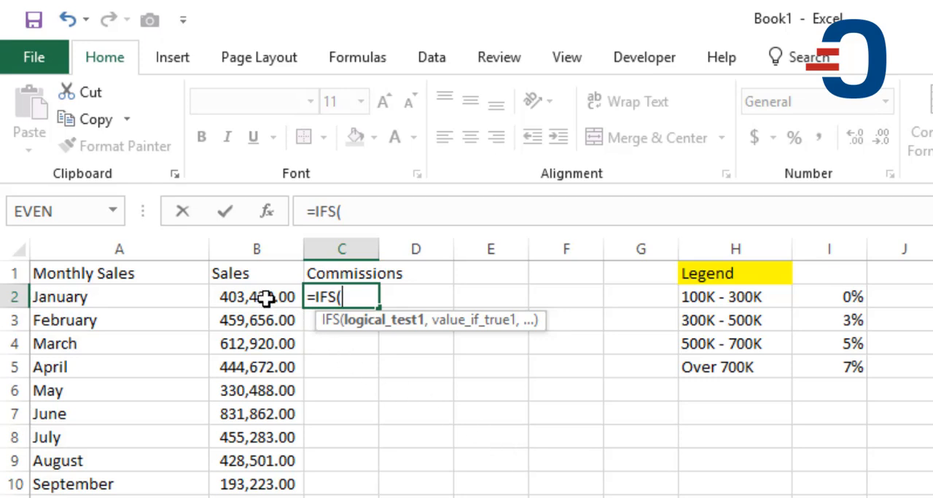
# Enter the first tier: B2>700000 pays 7%*B2, leaving the next test begun.
pyautogui.click(257, 297)
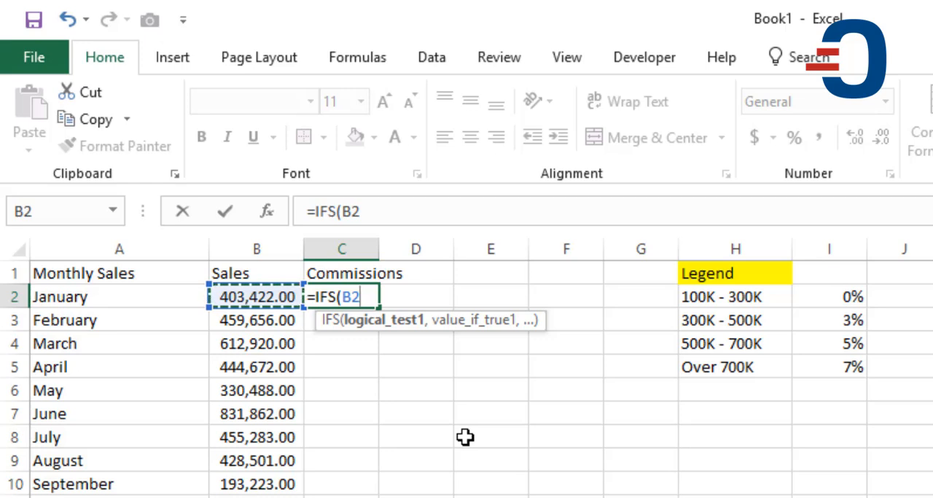
pyautogui.moveTo(415, 248)
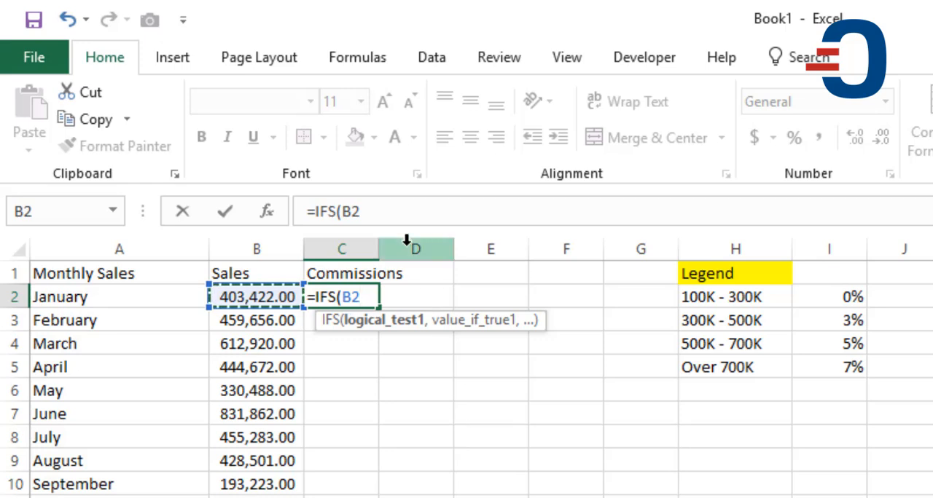
pyautogui.write('>')
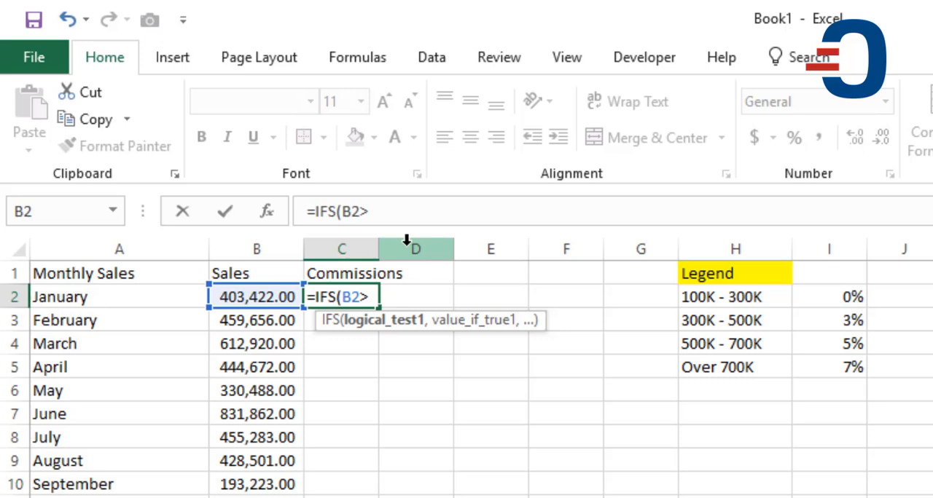
pyautogui.write('700')
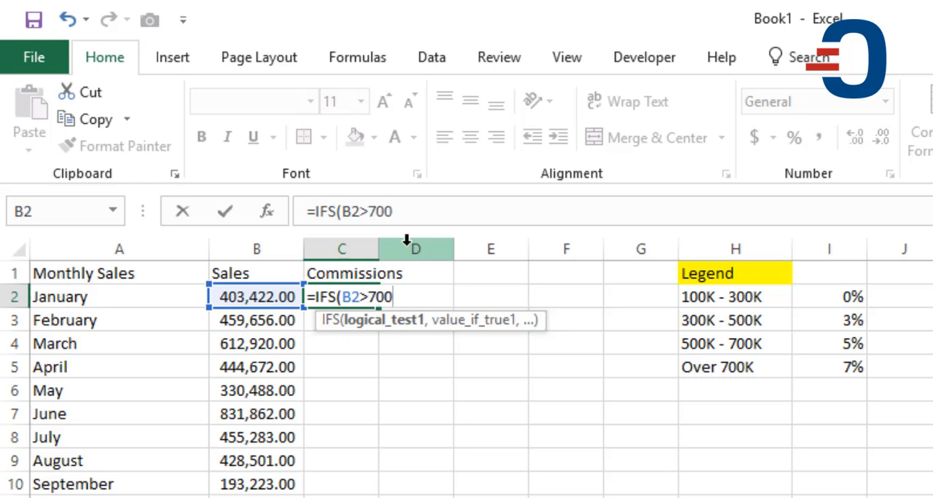
pyautogui.write('000,')
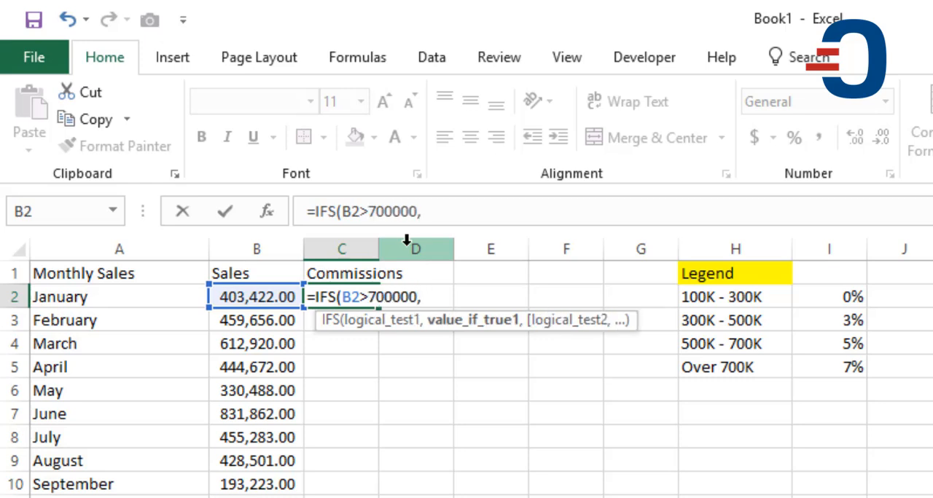
pyautogui.write('7%')
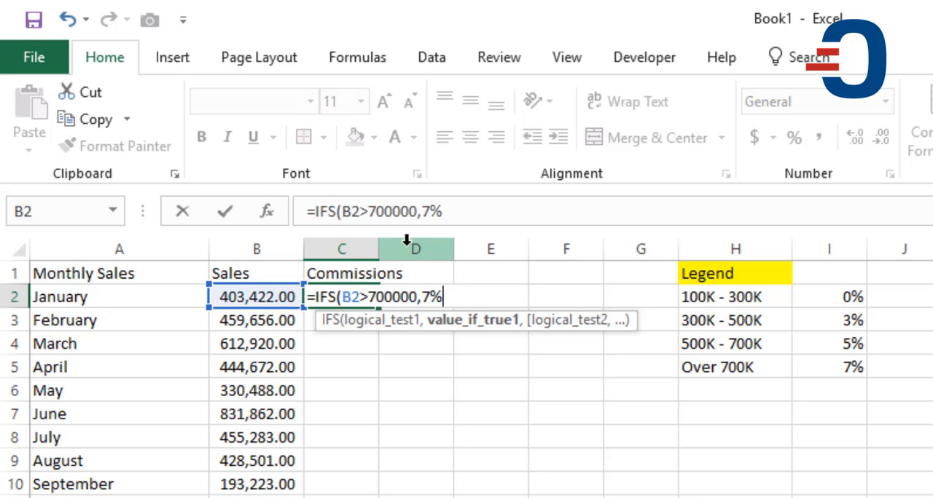
pyautogui.write('*')
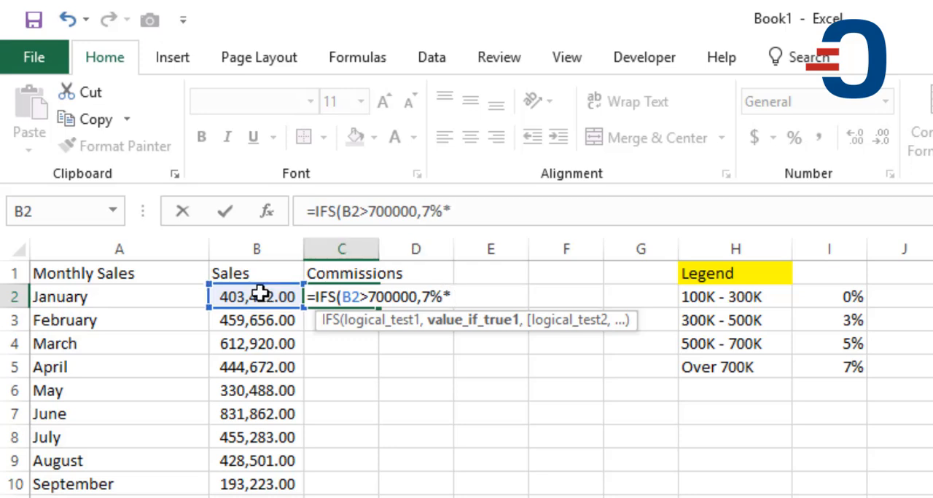
pyautogui.write('*B2,B2')
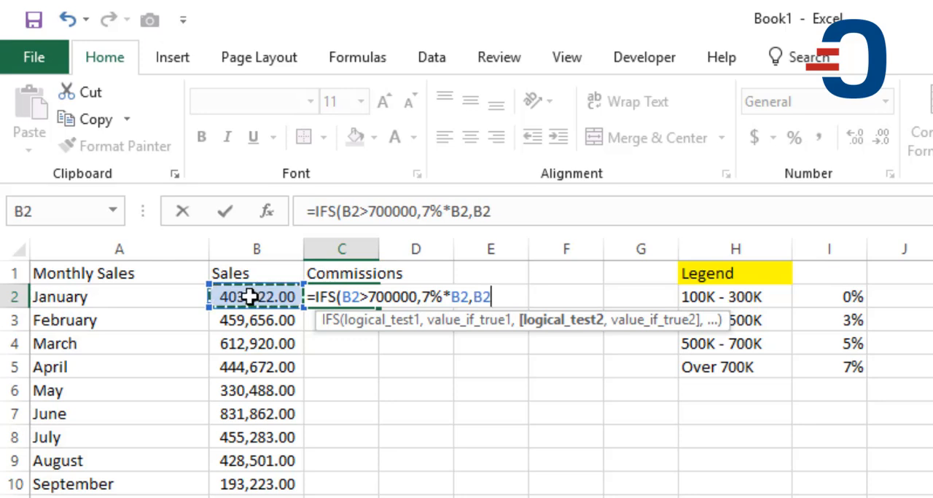
# Enter the second tier: B2>500000 pays 5%*B2.
pyautogui.write('>')
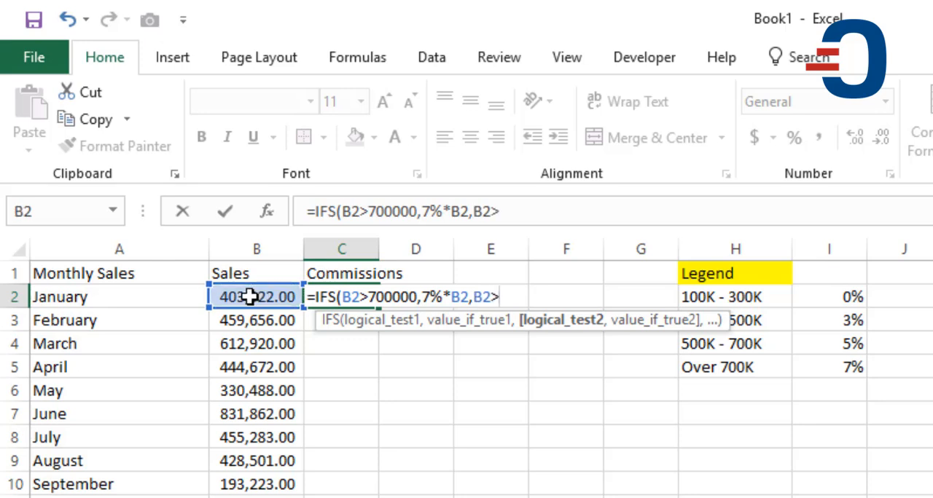
pyautogui.write('500000')
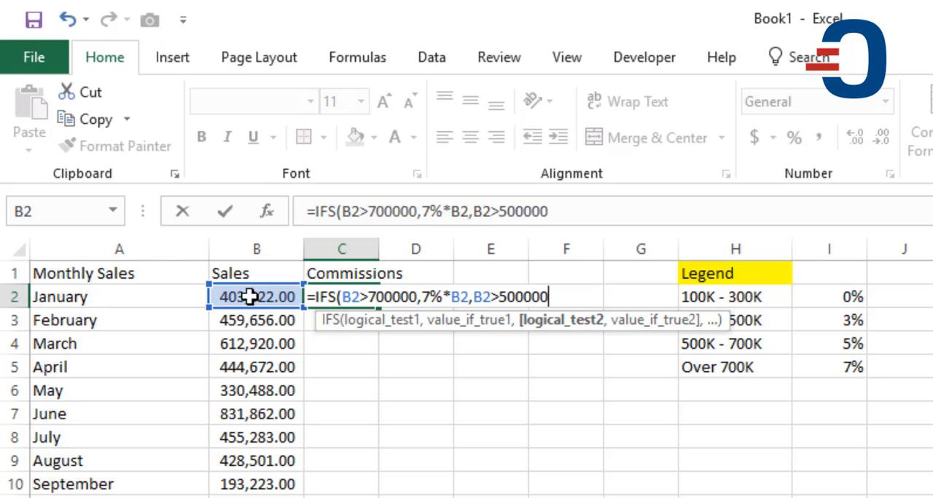
pyautogui.write(',')
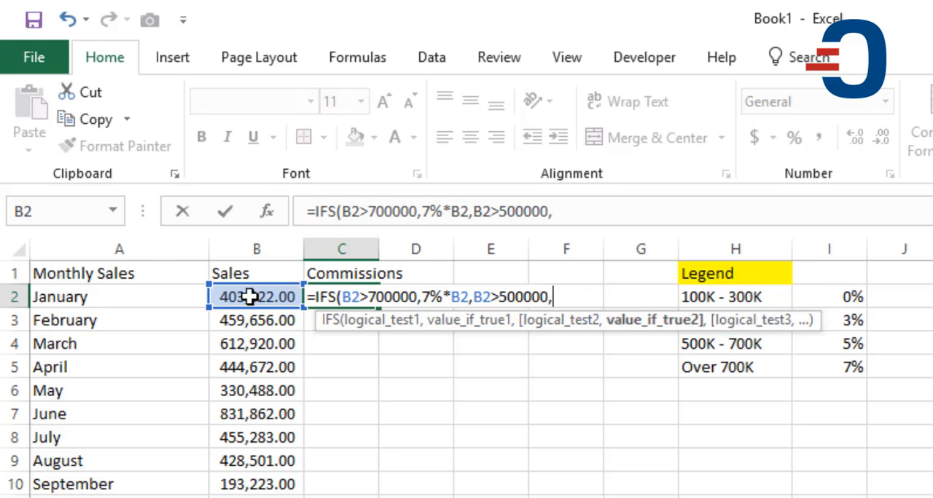
pyautogui.write('5%')
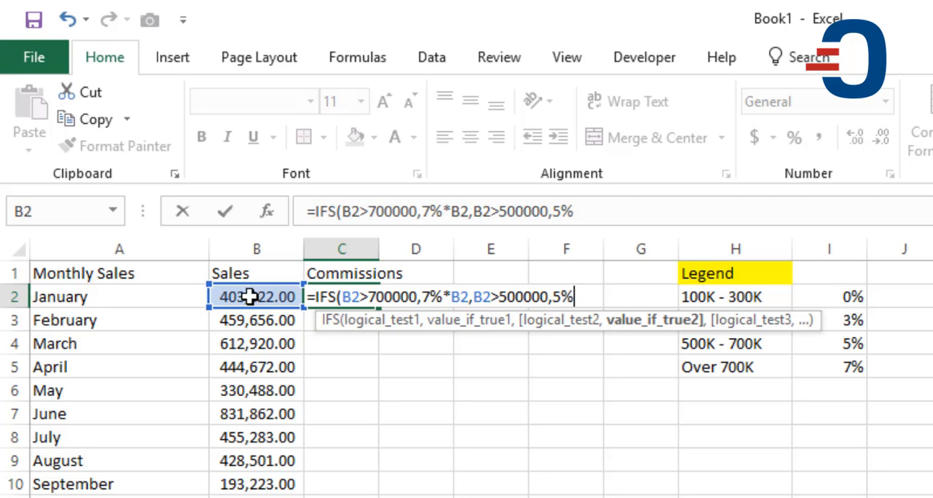
pyautogui.write('*B2')
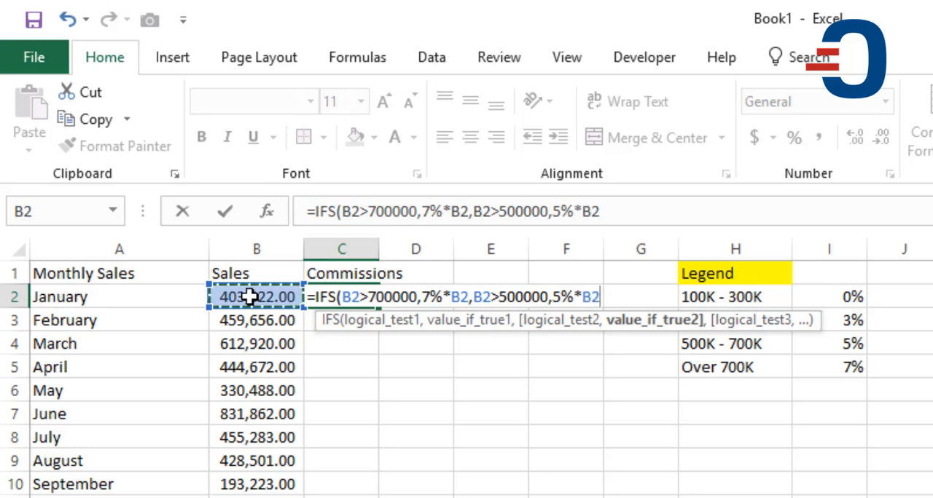
# Enter the third tier: B2>300000 pays B2*3%.
pyautogui.write(',')
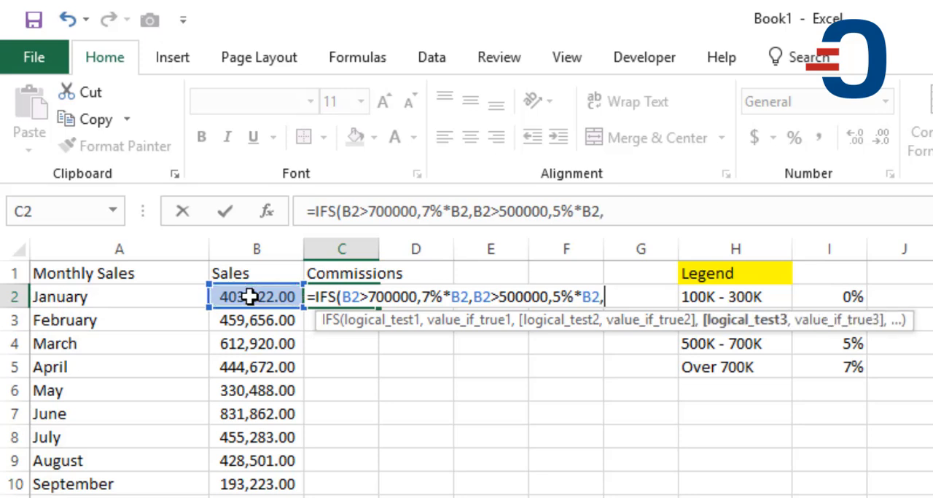
pyautogui.write('B2>')
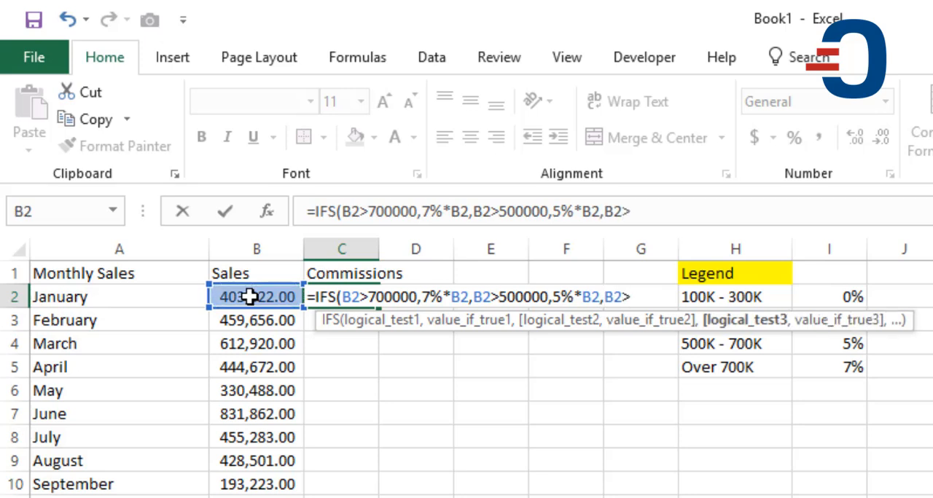
pyautogui.write('300000')
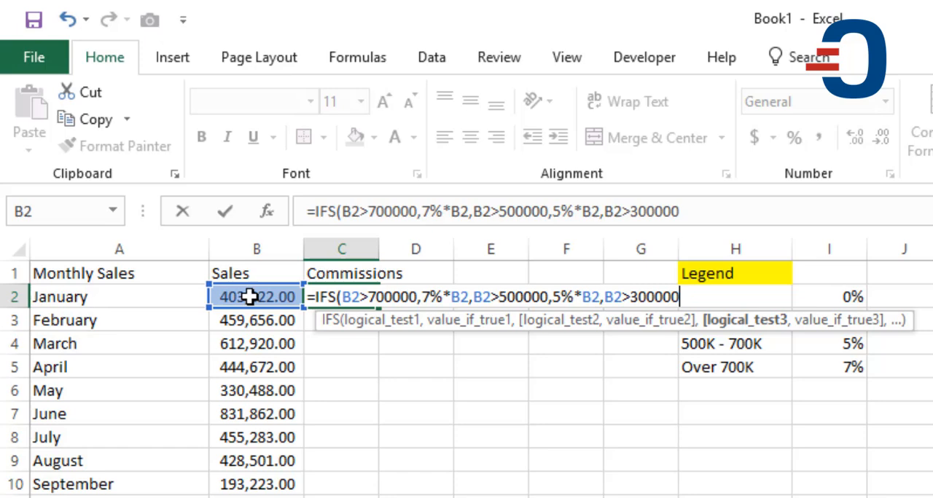
pyautogui.write(',B2')
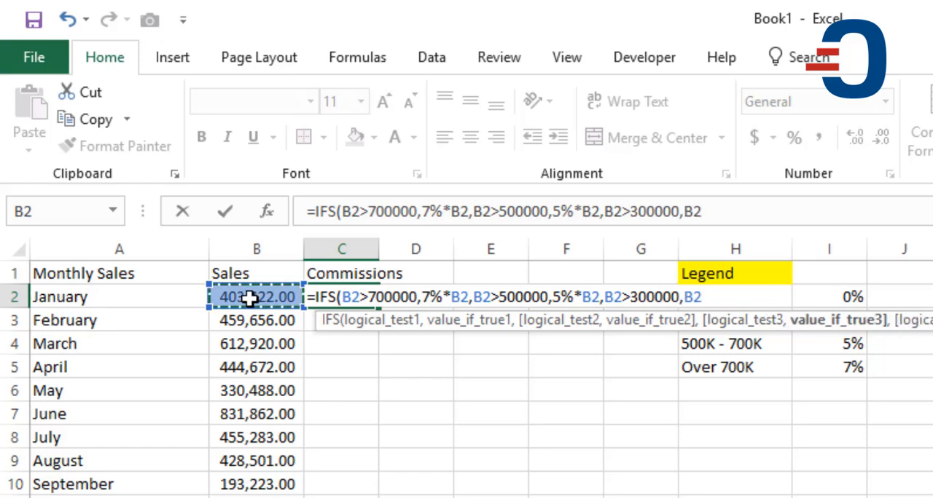
pyautogui.write('*3%,')
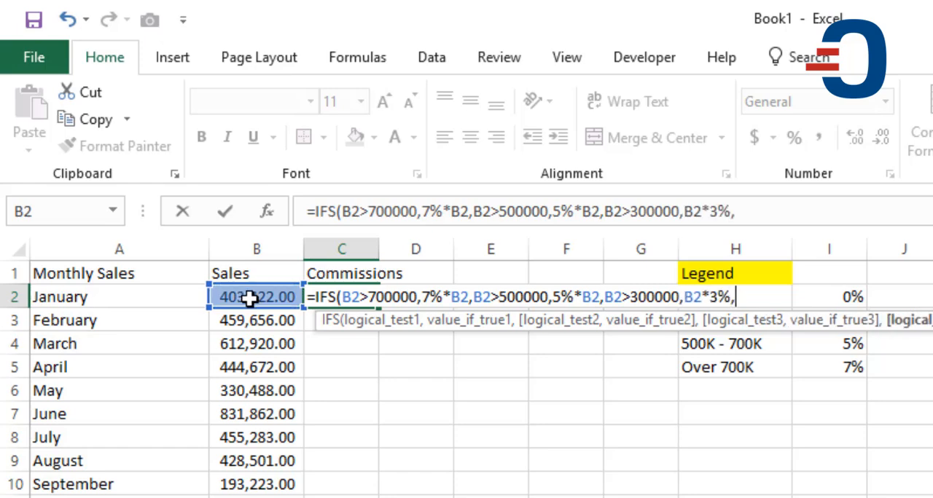
# Finish with B2>100000 paying B2*0% and confirm, returning 12102.66.
pyautogui.write('B2>100000,')
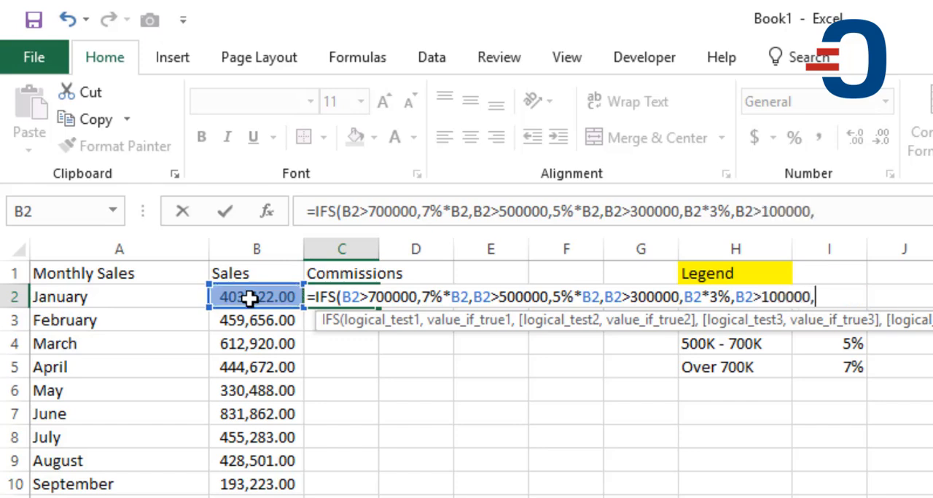
pyautogui.write('B2*')
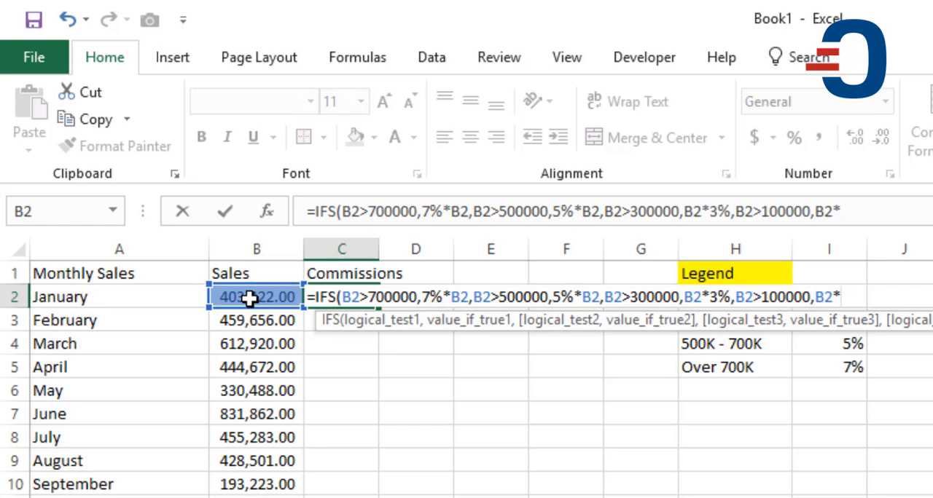
pyautogui.write('0%)')
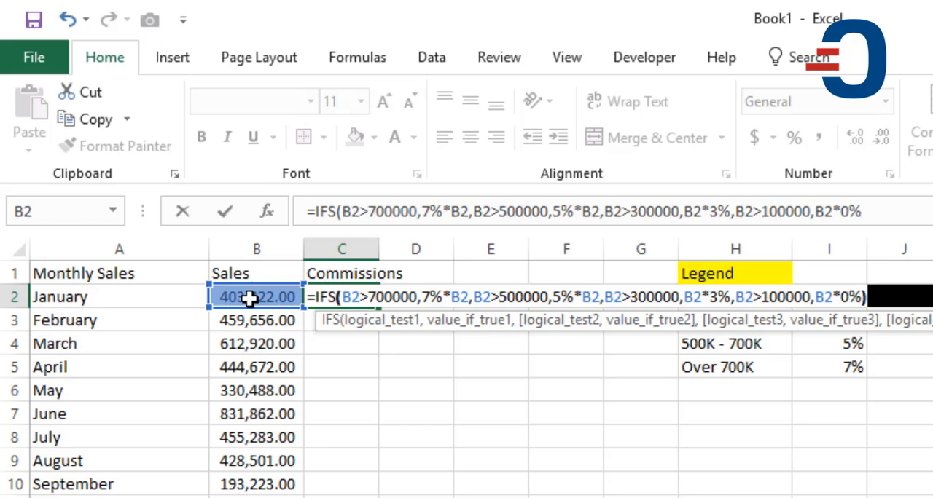
pyautogui.press('Return')
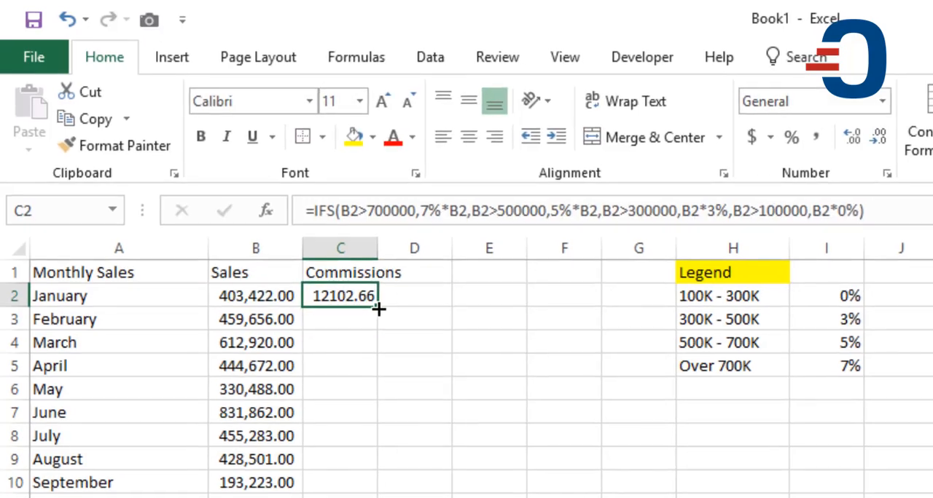